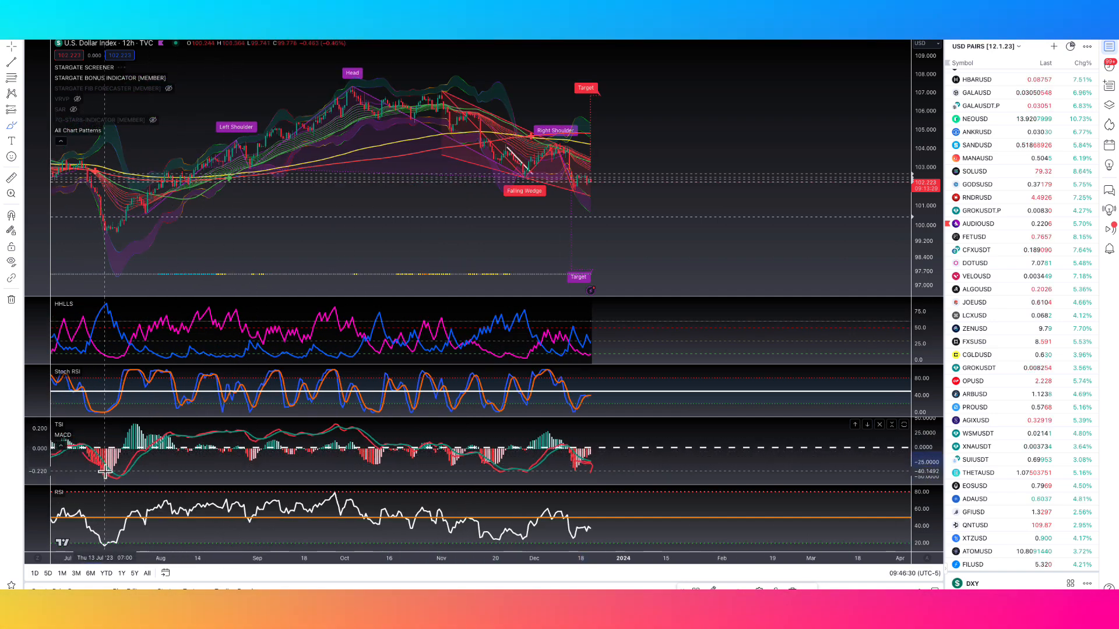
mouse_move(89, 221)
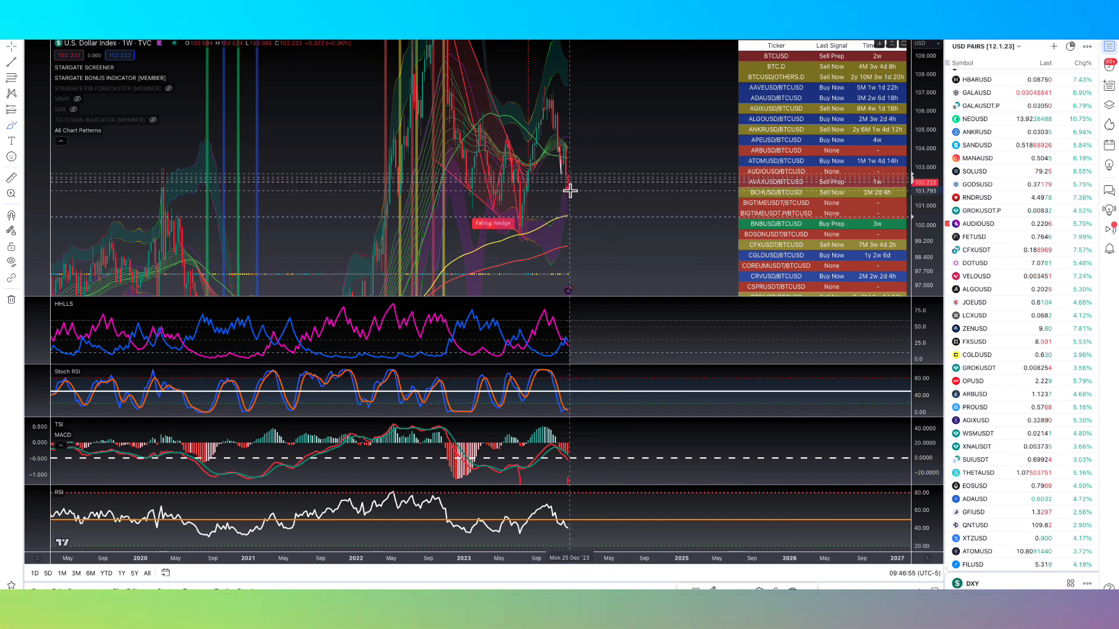
mouse_move(574, 210)
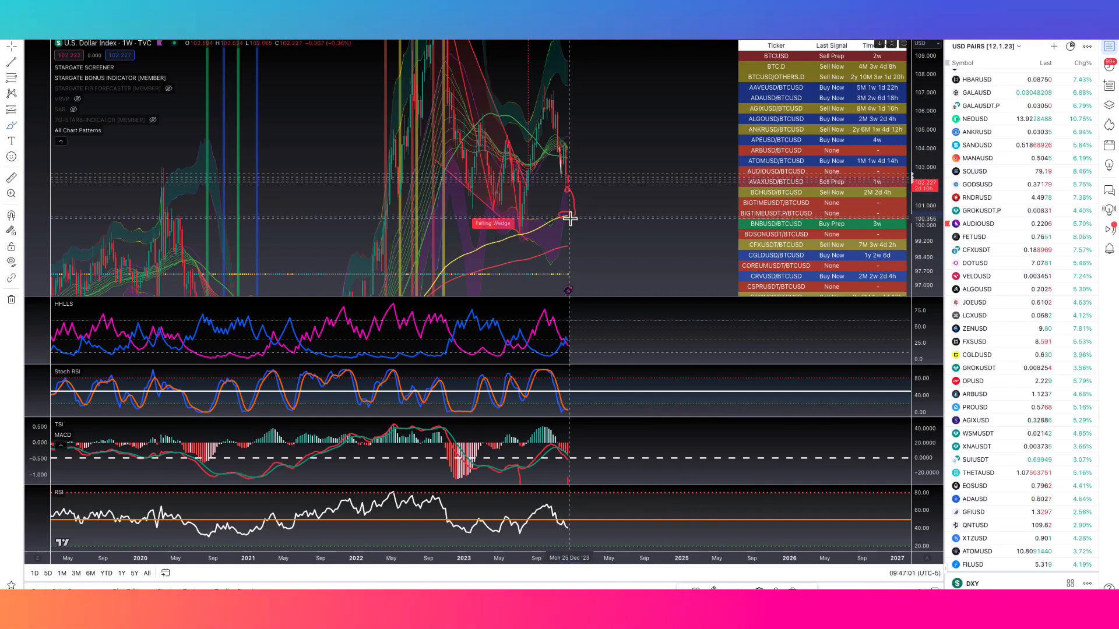
mouse_move(571, 191)
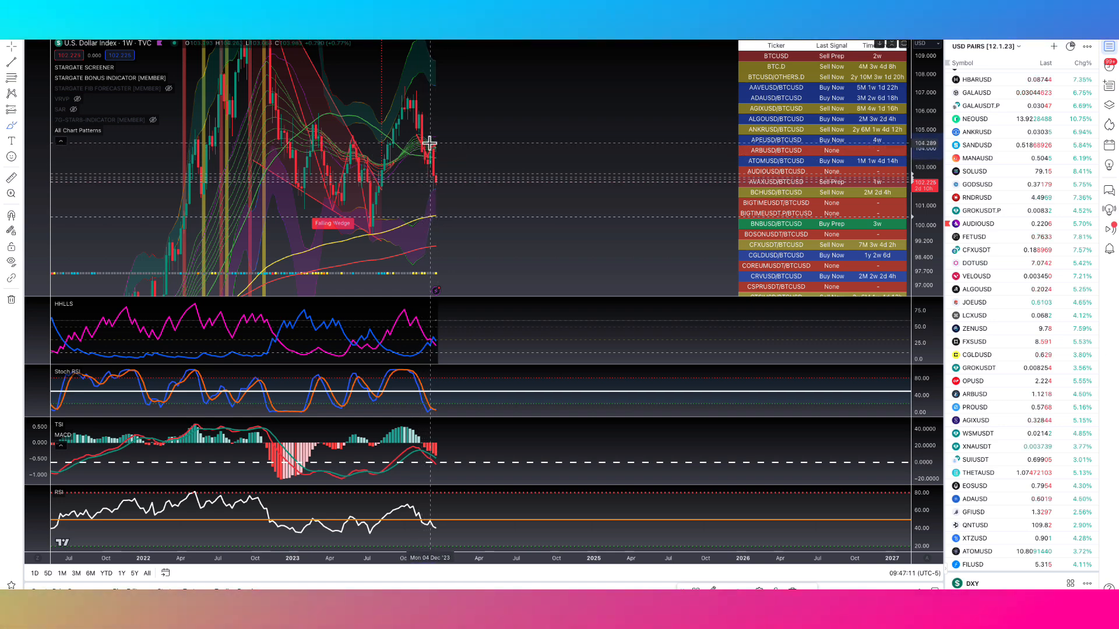
mouse_move(433, 180)
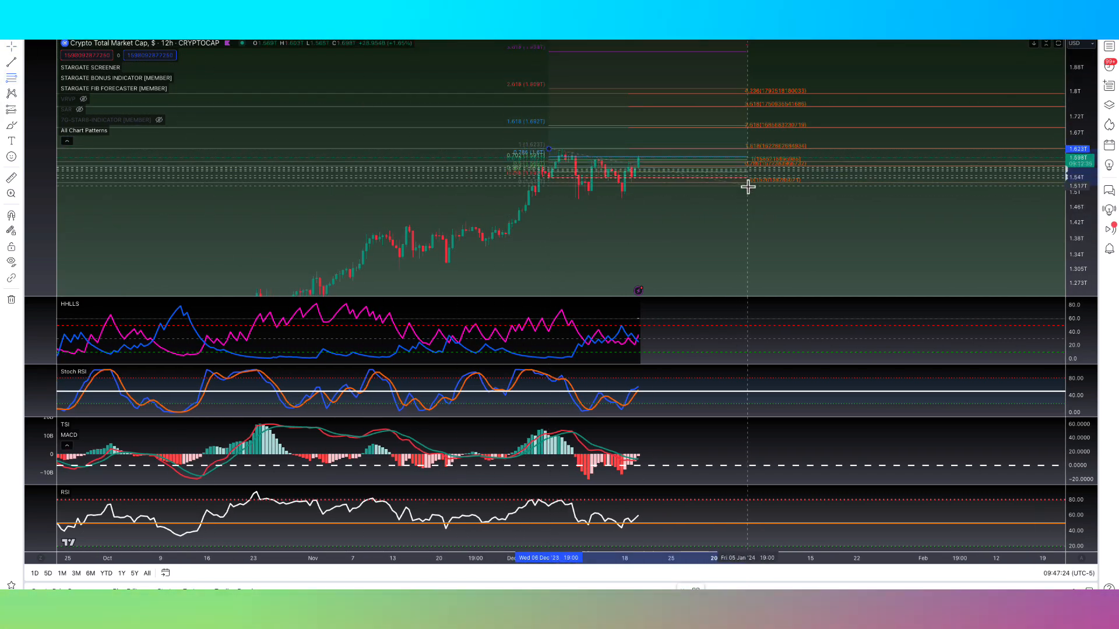
Pan the 12h CRYPTOCAP:TOTAL chart to view the Fibonacci levels over December's range
left_click_drag(749, 187, 753, 199)
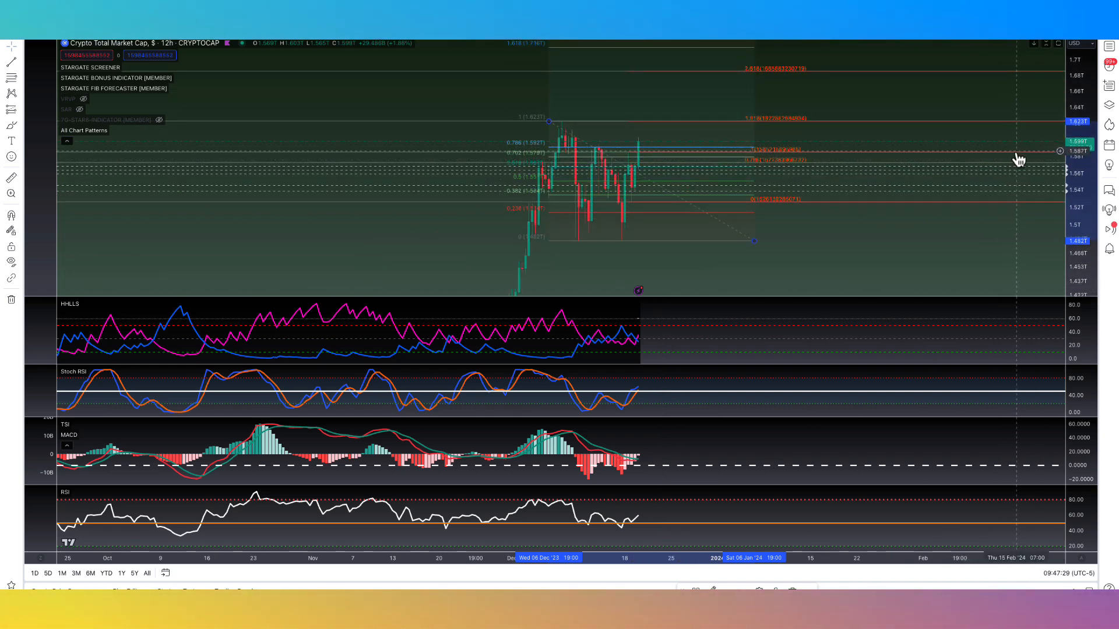
mouse_move(906, 149)
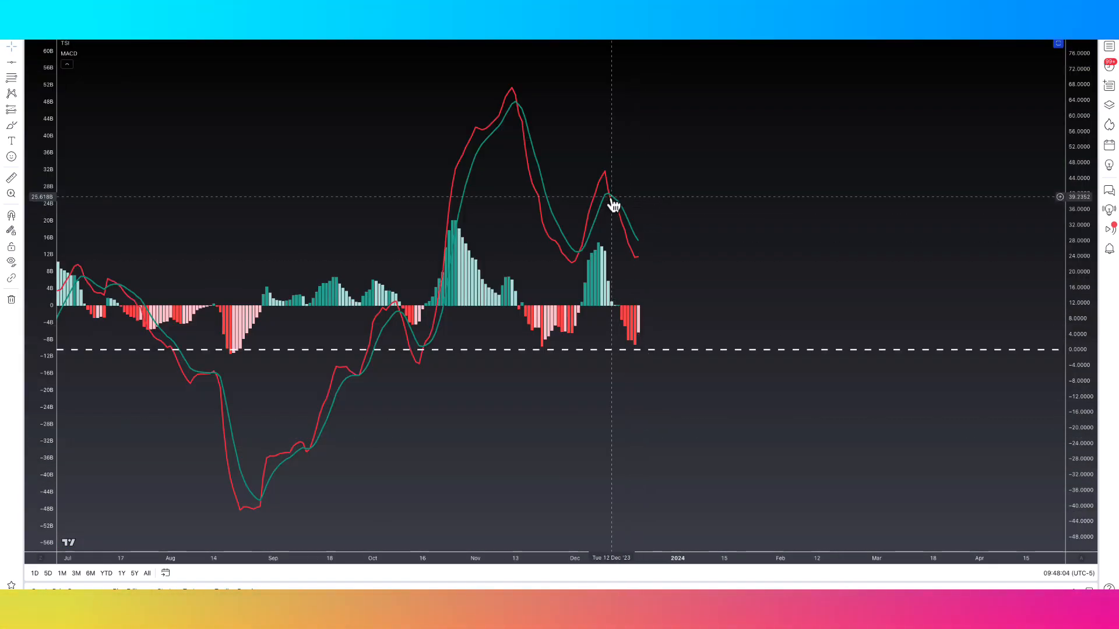
mouse_move(635, 335)
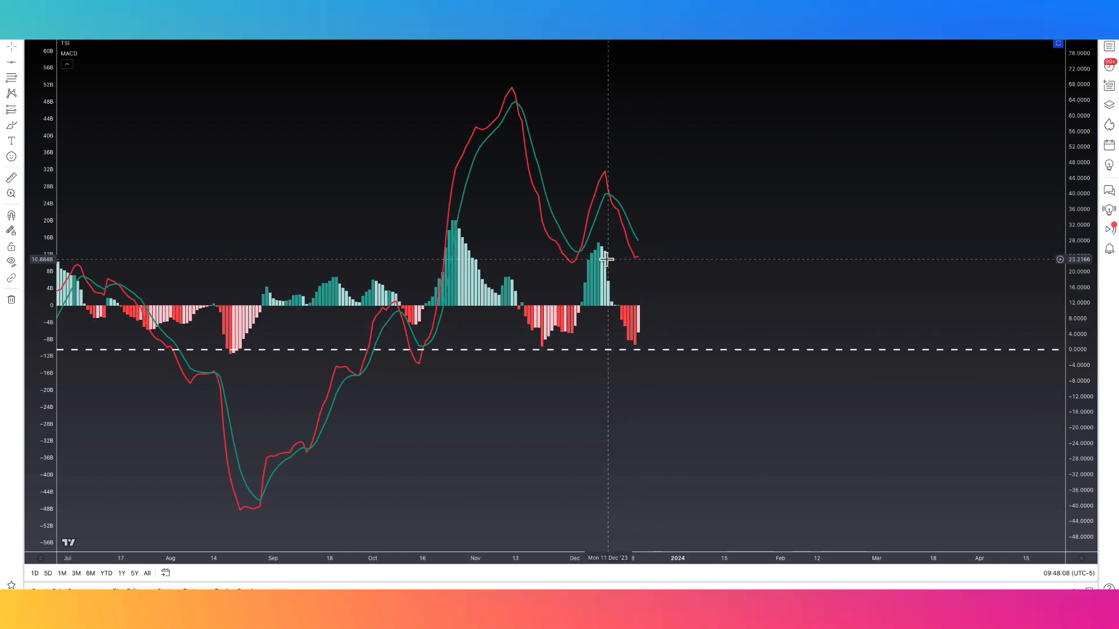
mouse_move(591, 252)
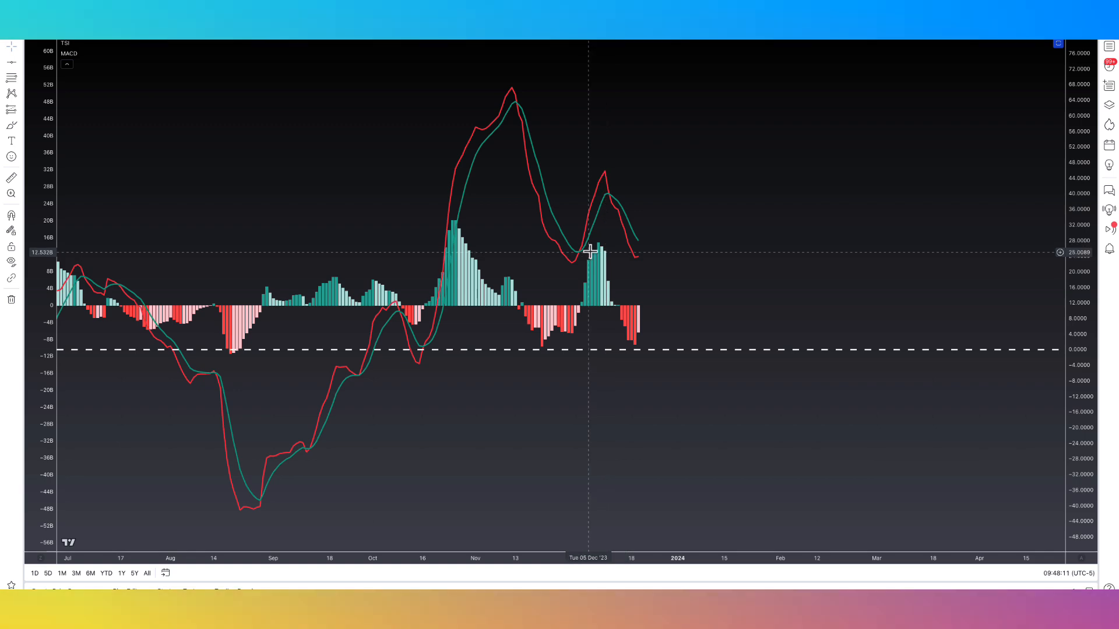
mouse_move(615, 249)
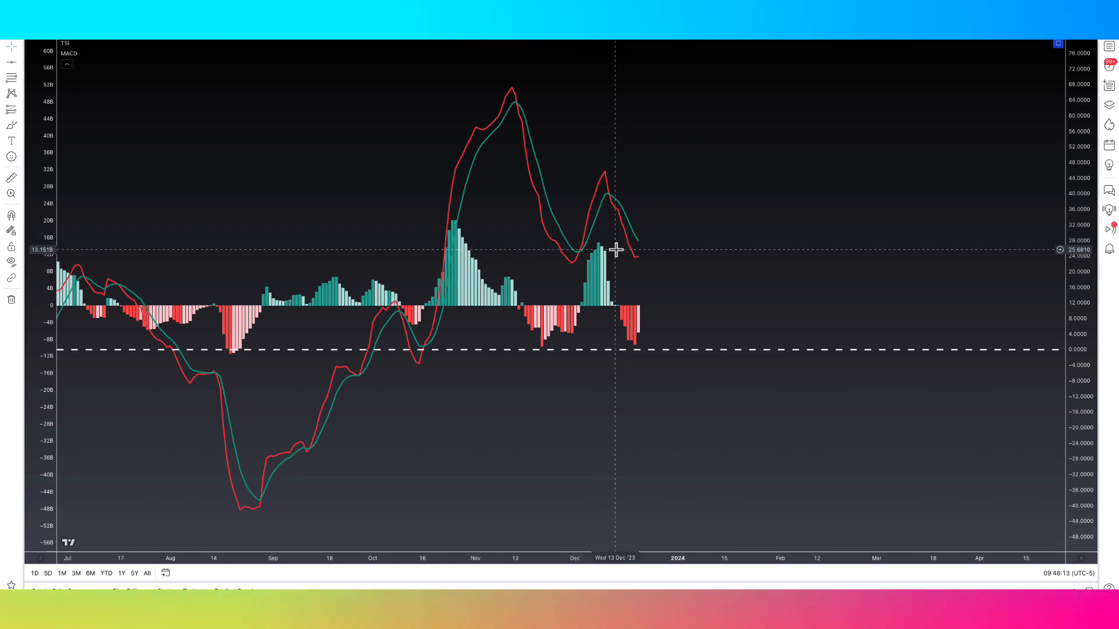
mouse_move(636, 249)
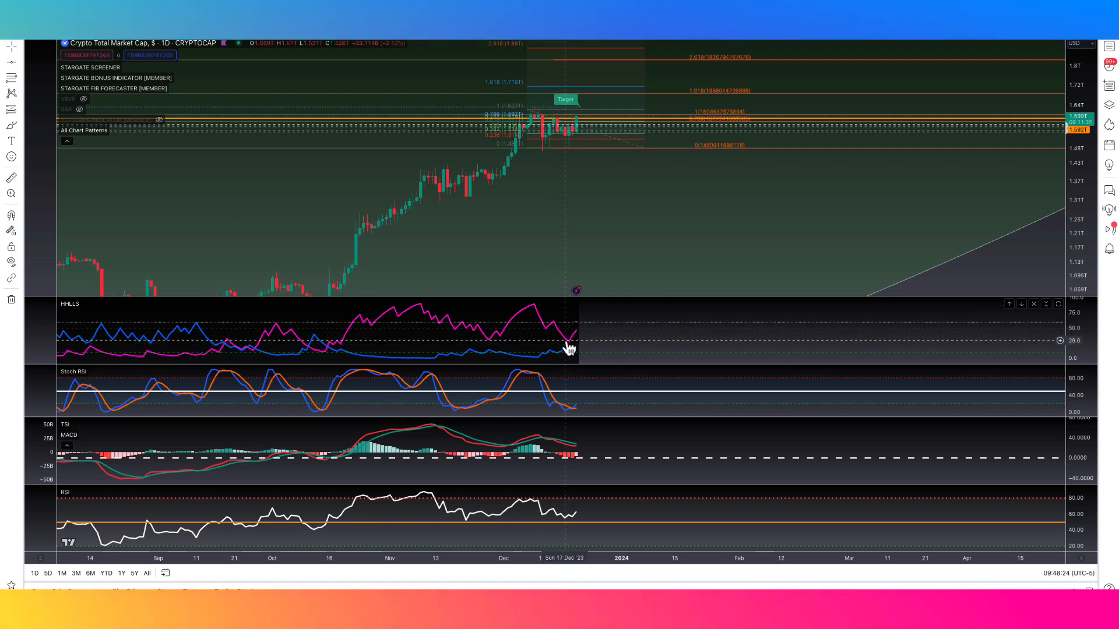
mouse_move(431, 300)
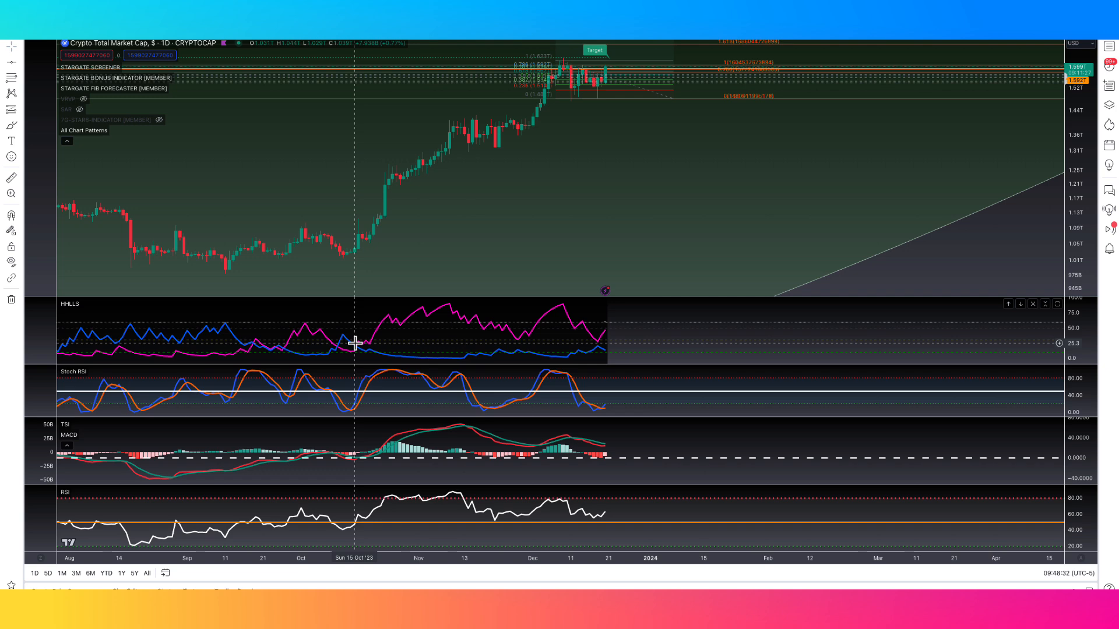
mouse_move(617, 273)
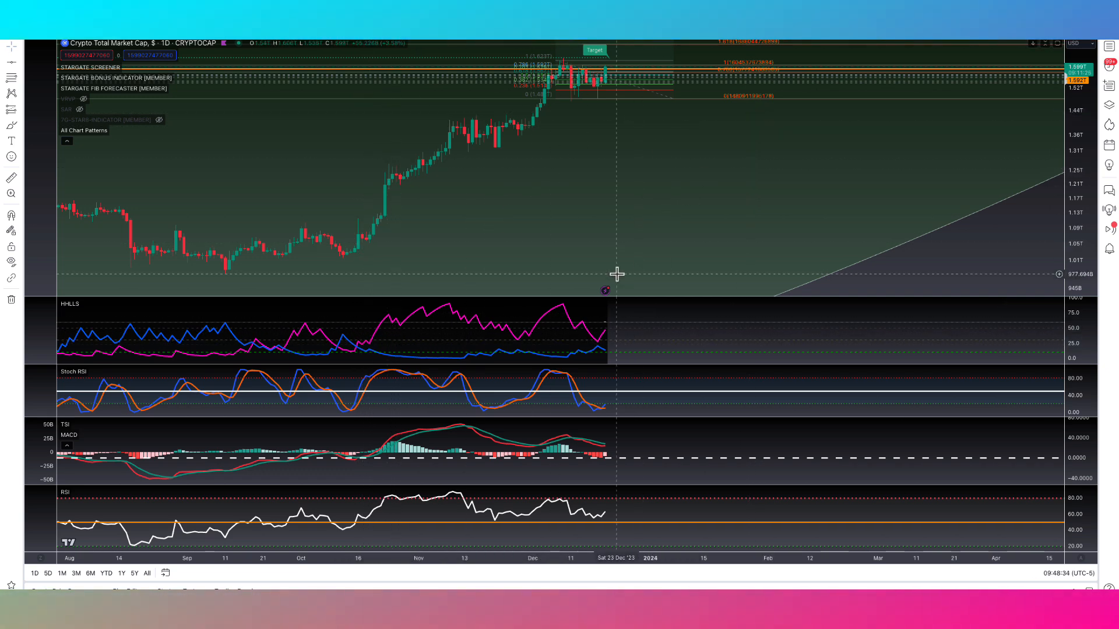
mouse_move(592, 330)
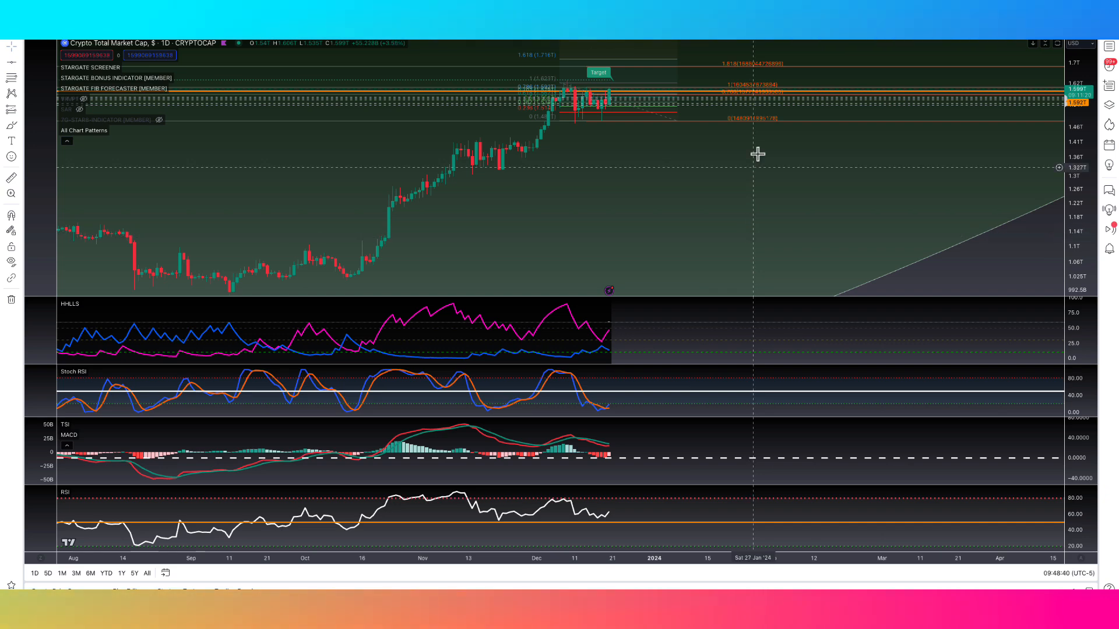
mouse_move(844, 153)
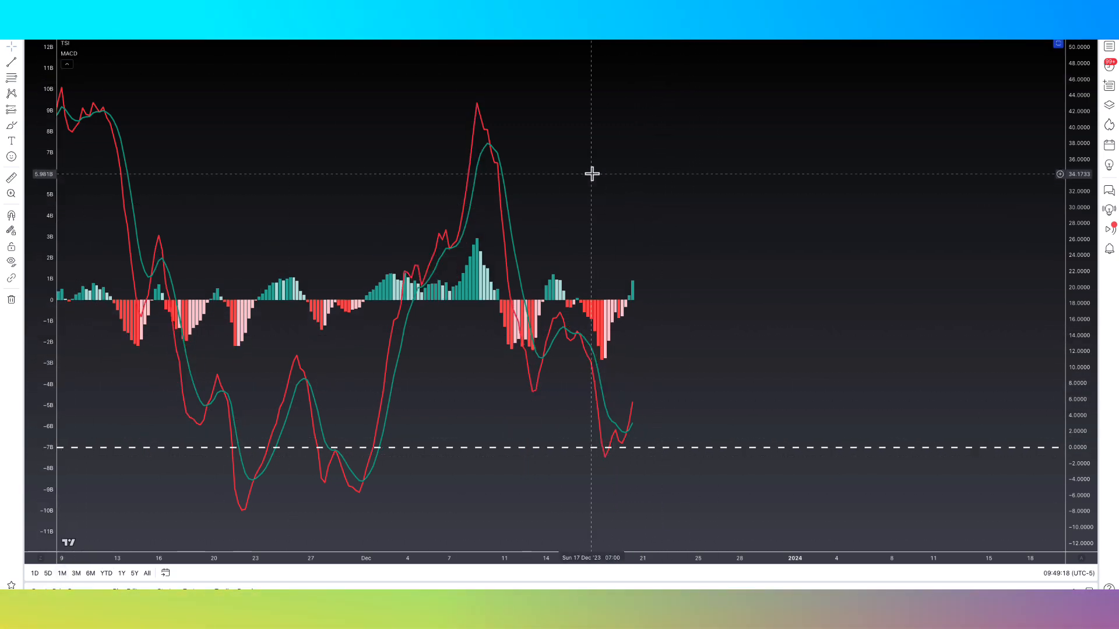
mouse_move(456, 47)
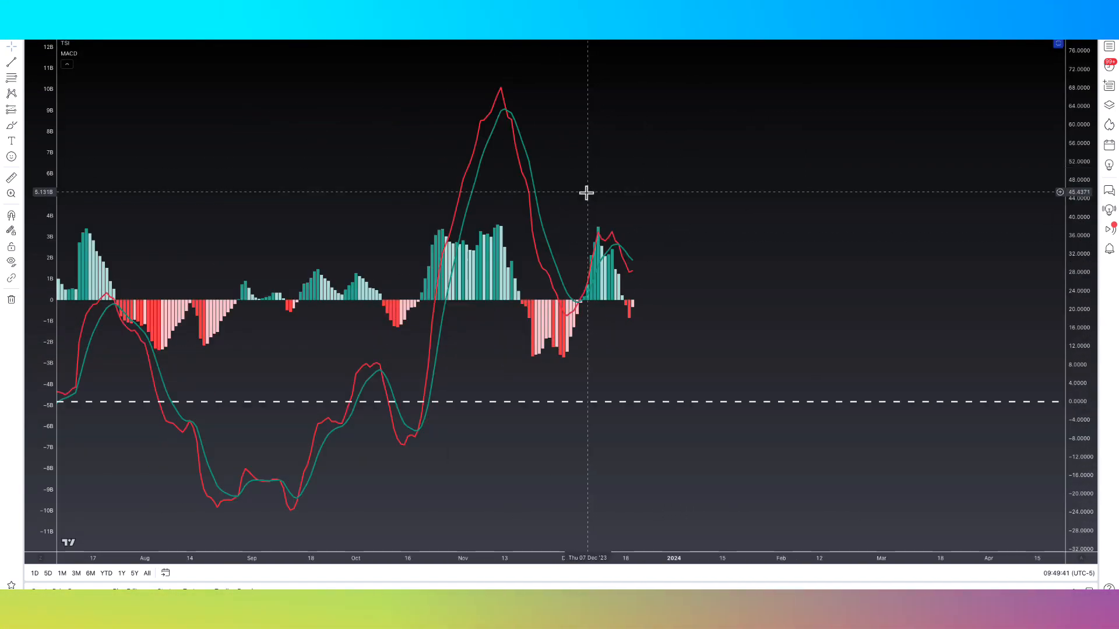
mouse_move(631, 274)
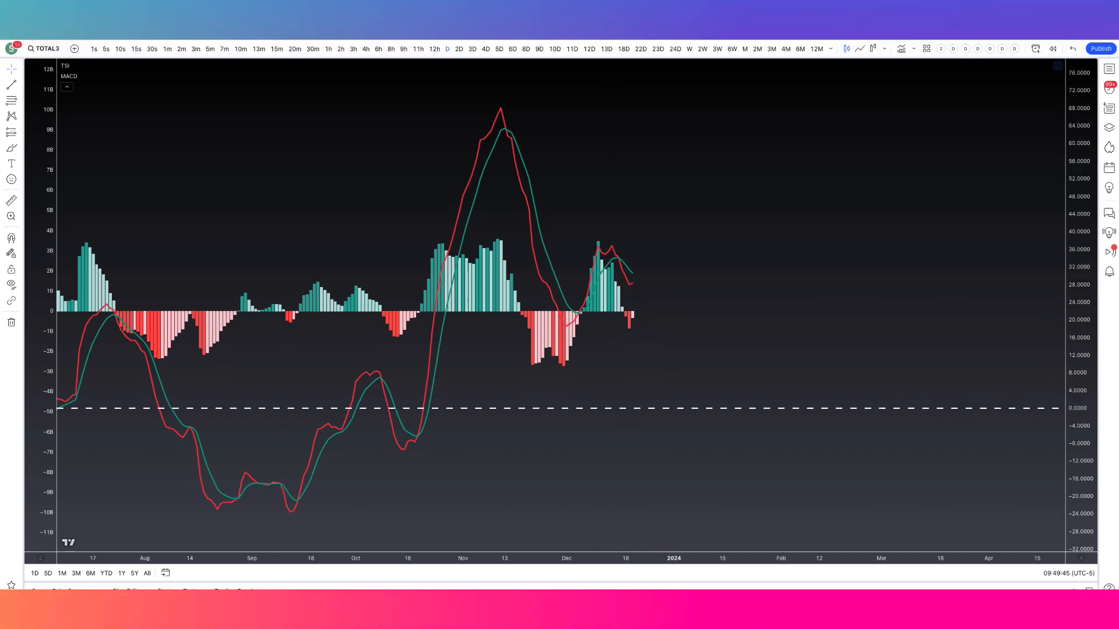
mouse_move(542, 207)
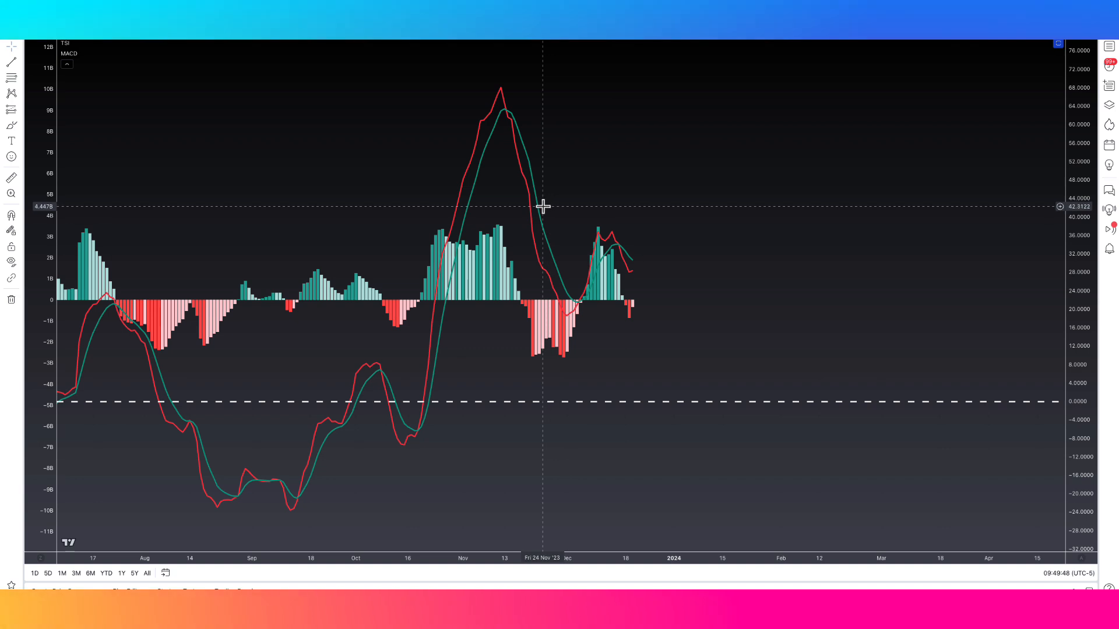
mouse_move(628, 282)
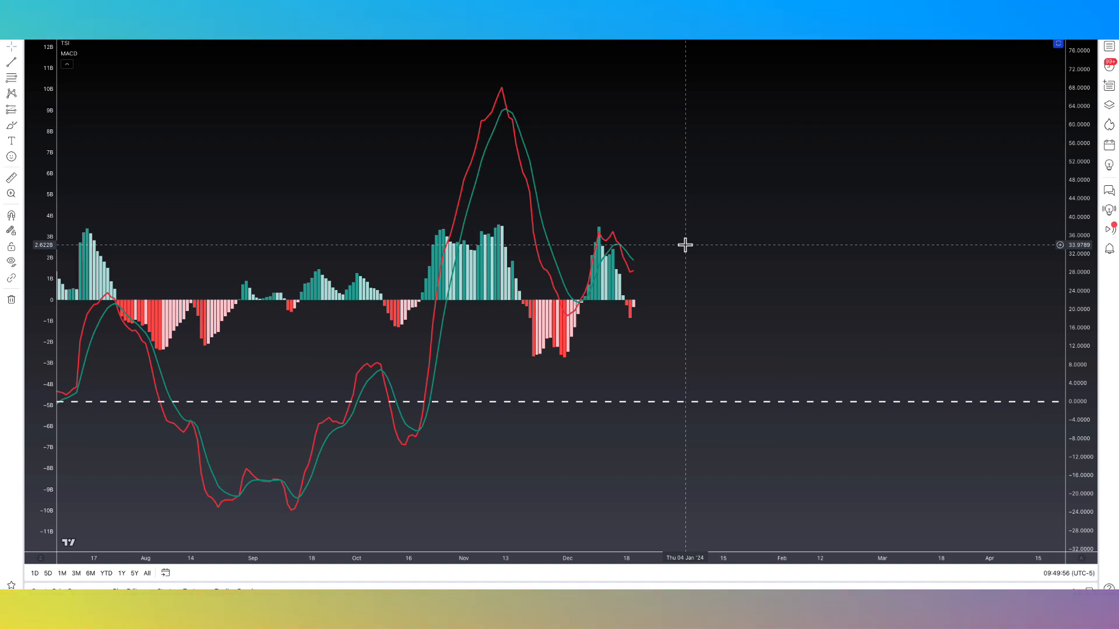
mouse_move(664, 252)
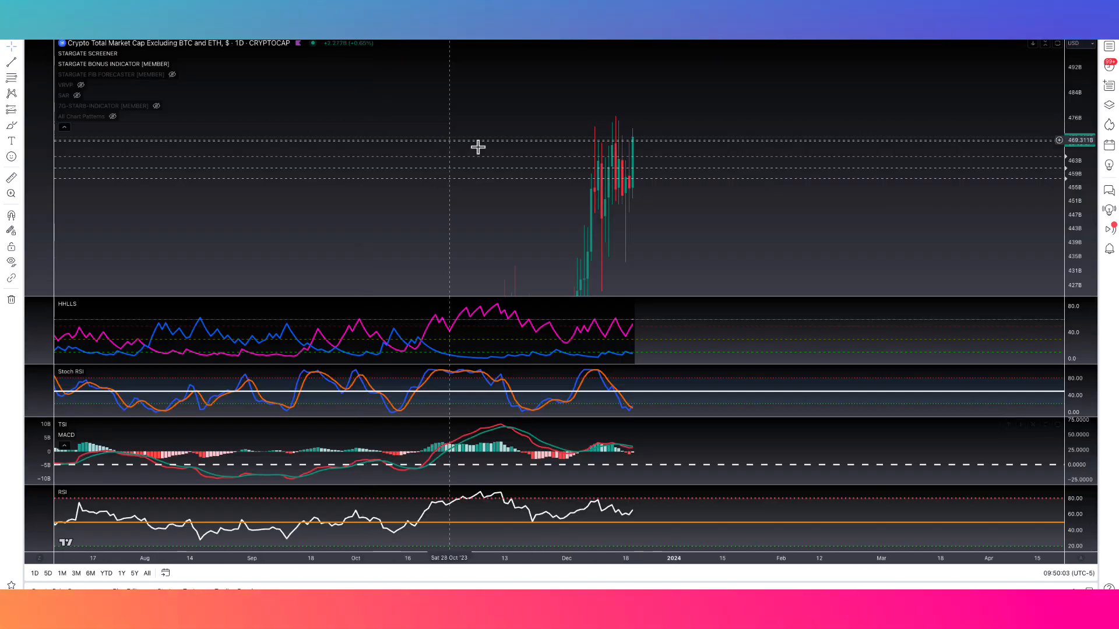
mouse_move(605, 371)
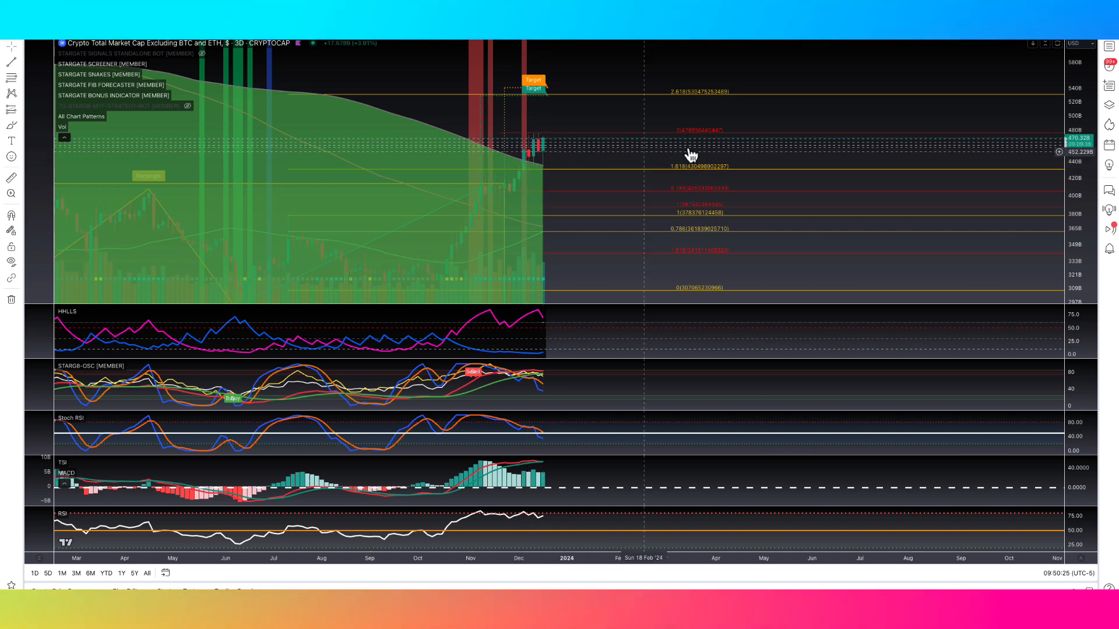
mouse_move(744, 139)
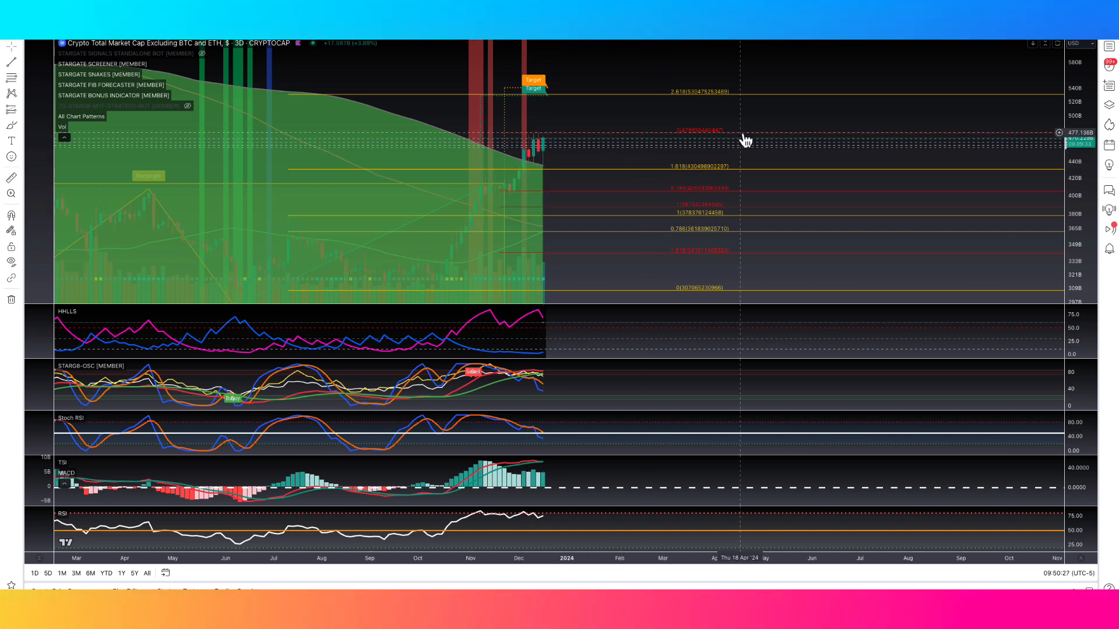
mouse_move(735, 119)
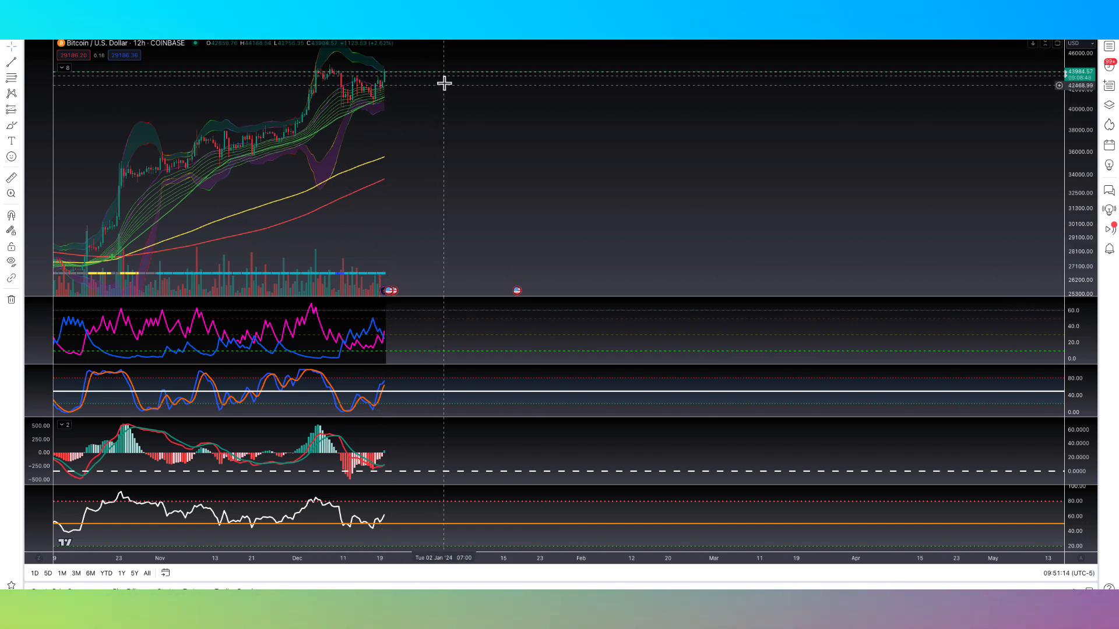
mouse_move(476, 64)
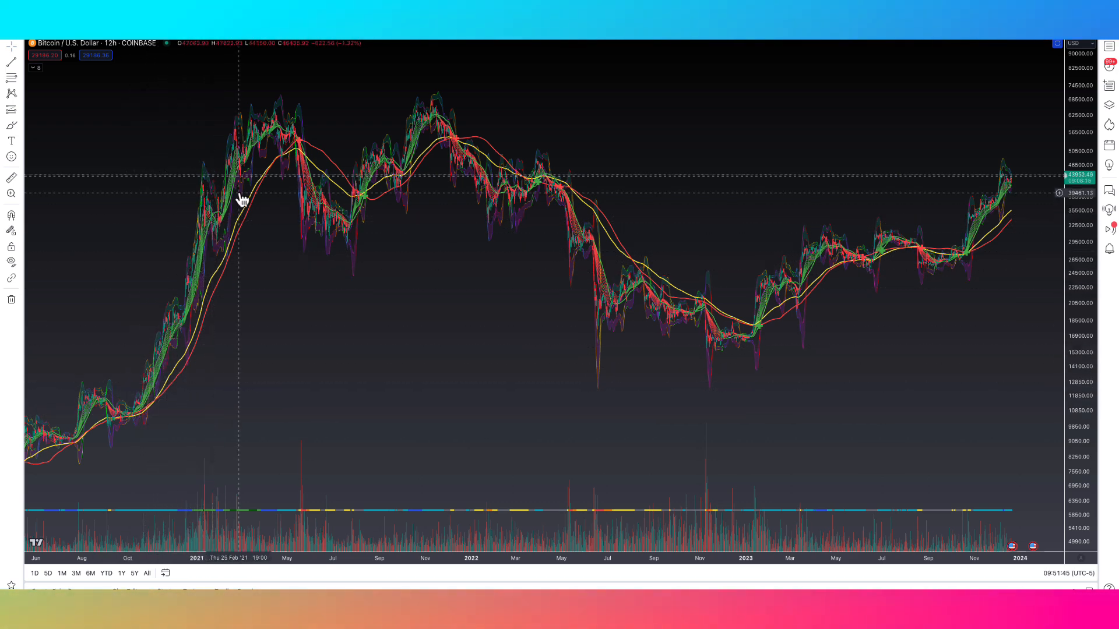
mouse_move(757, 270)
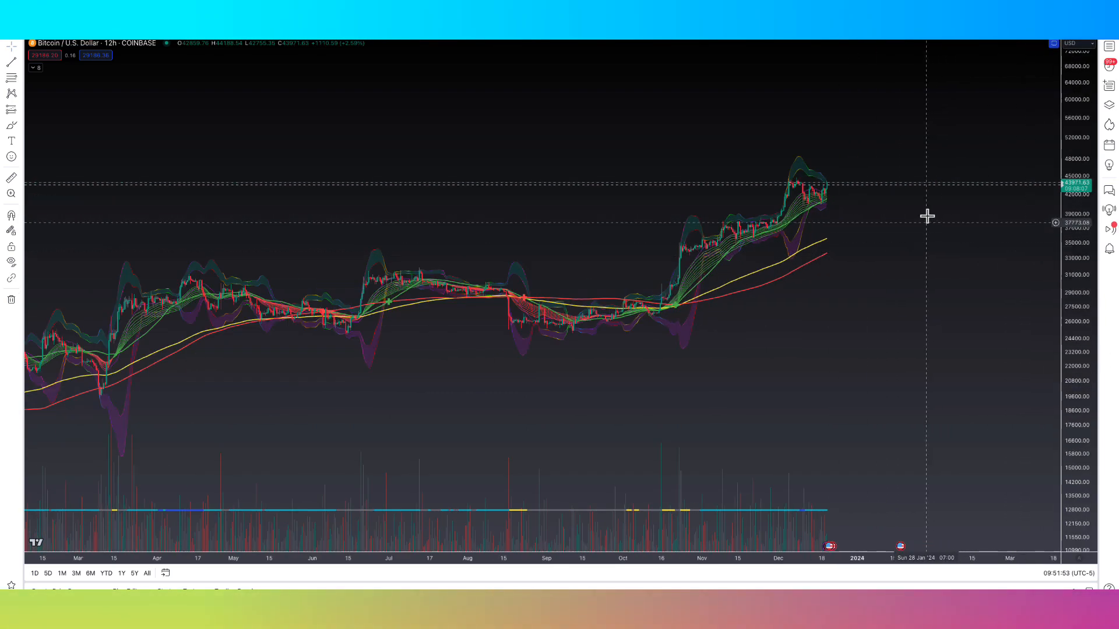
mouse_move(948, 198)
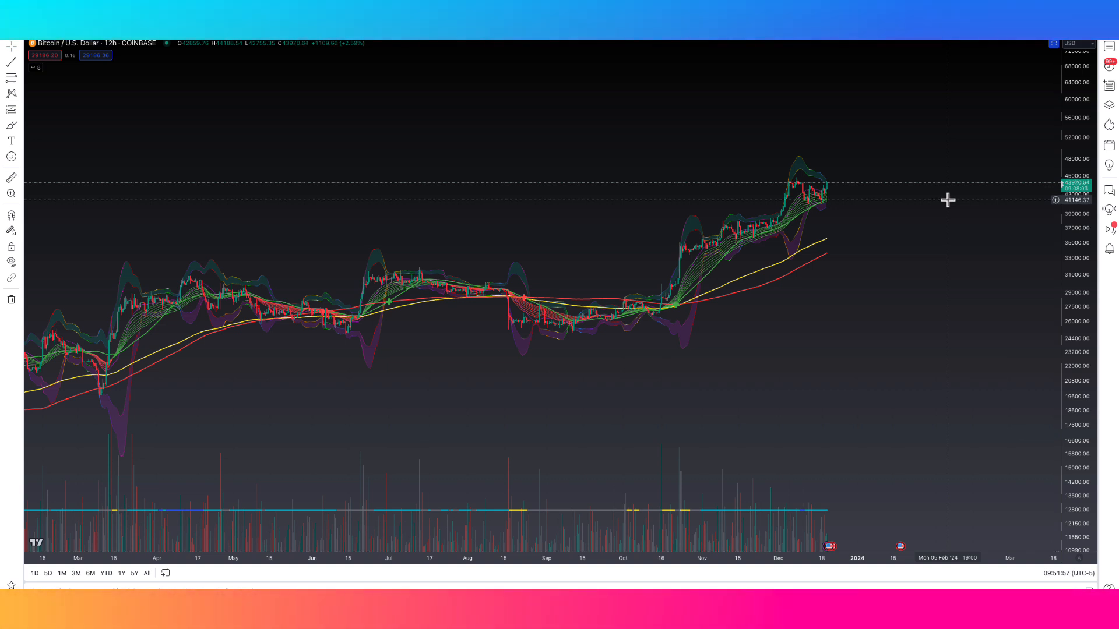
mouse_move(949, 201)
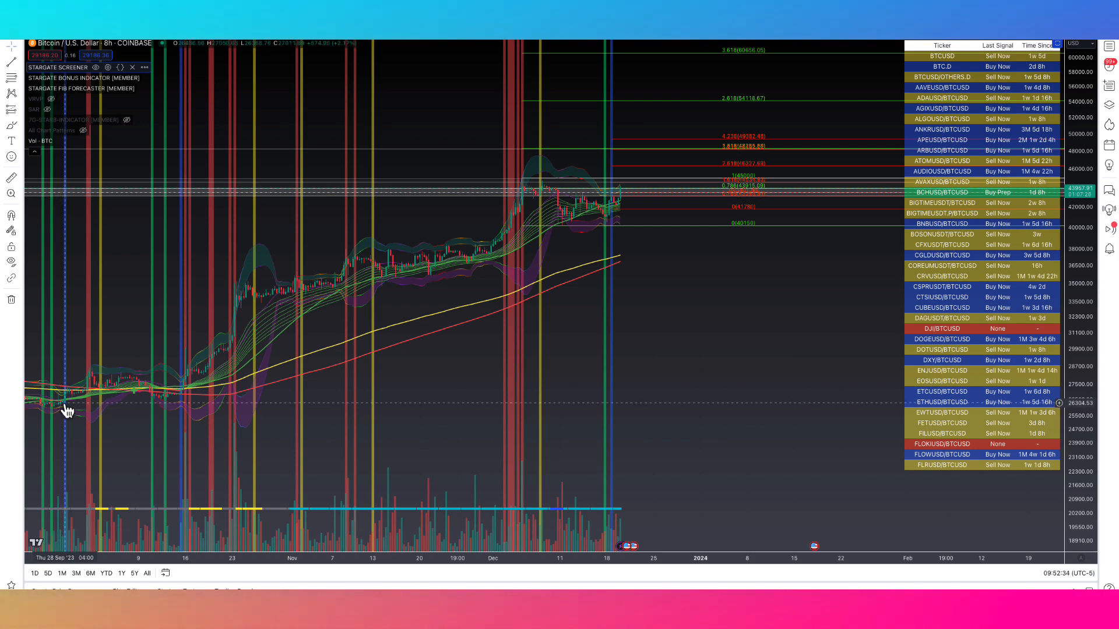
mouse_move(187, 397)
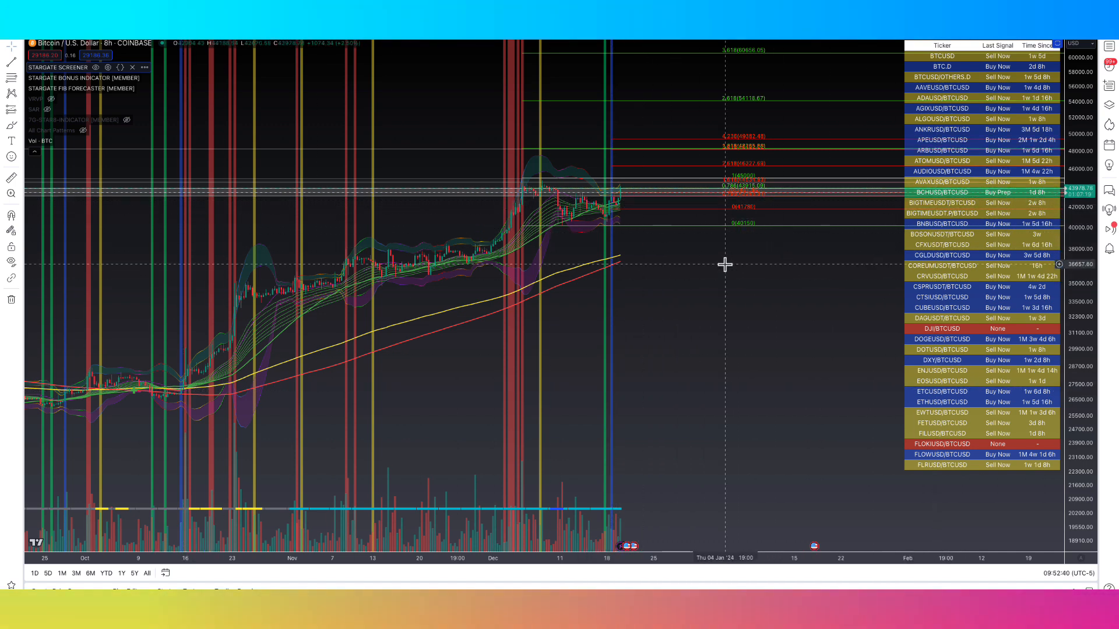
mouse_move(588, 391)
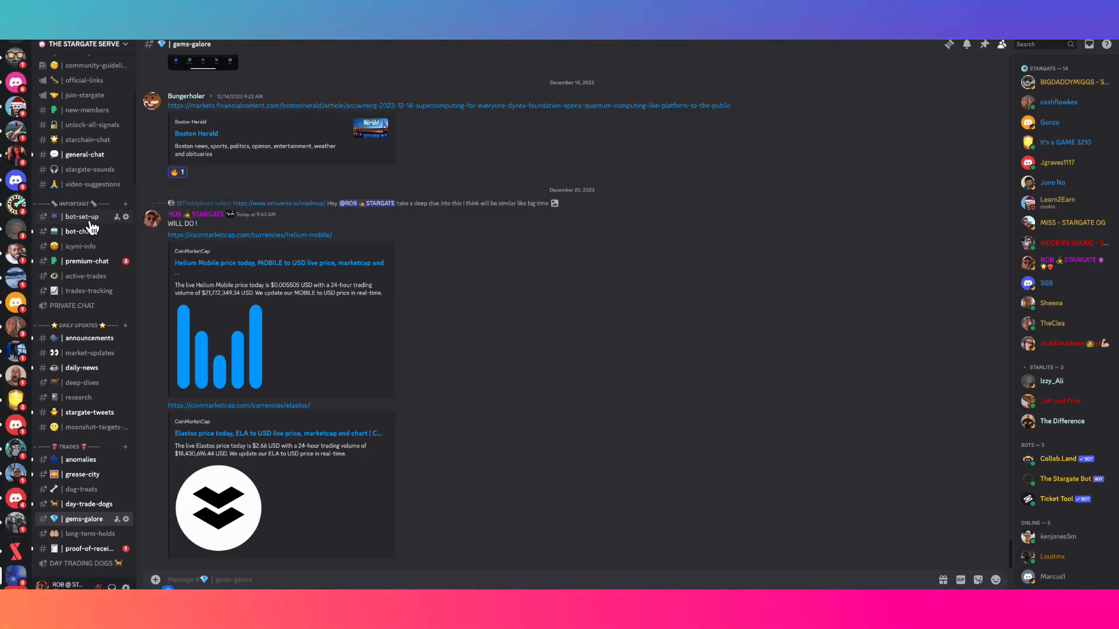
Open Discord's #market-updates channel and scroll down to the ALTCOINS (TOTAL3) post
left_click(90, 352)
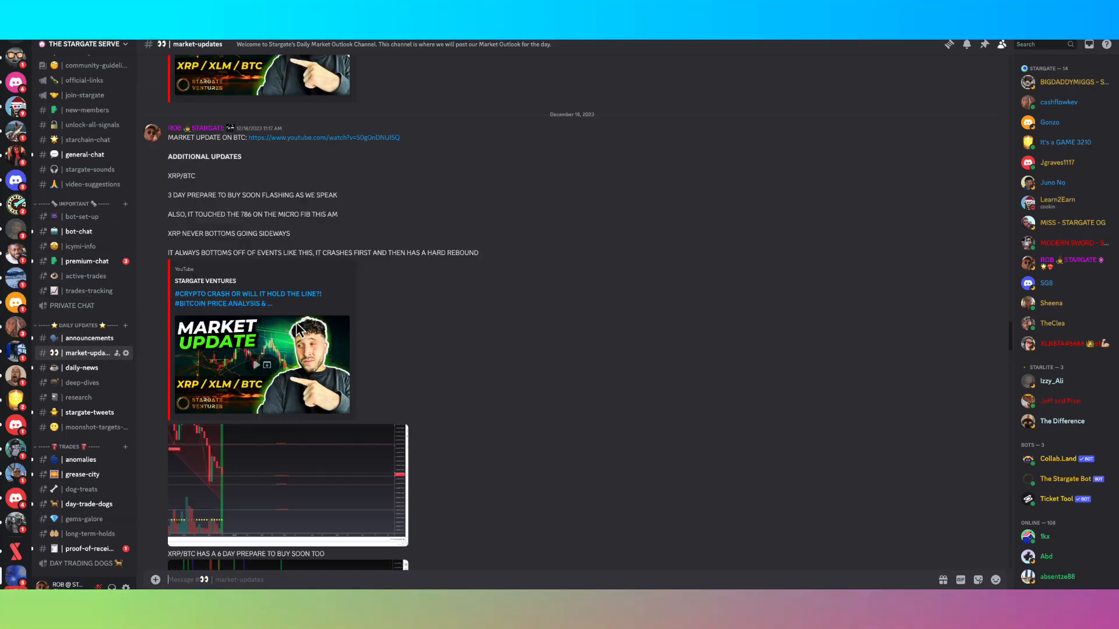
scroll("down", 3)
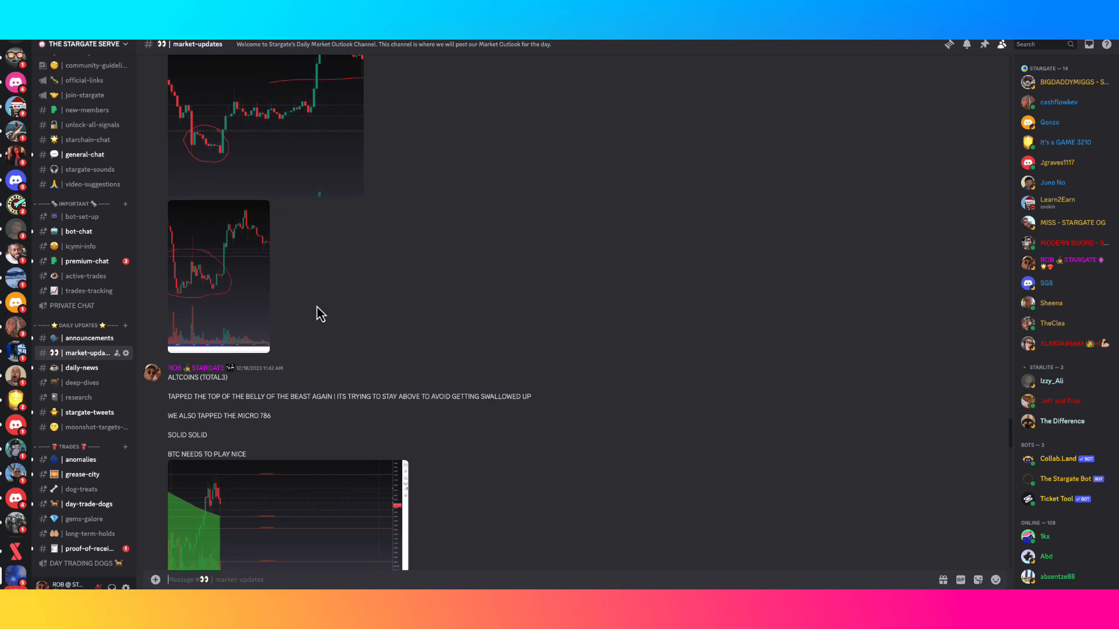
scroll("down", 3)
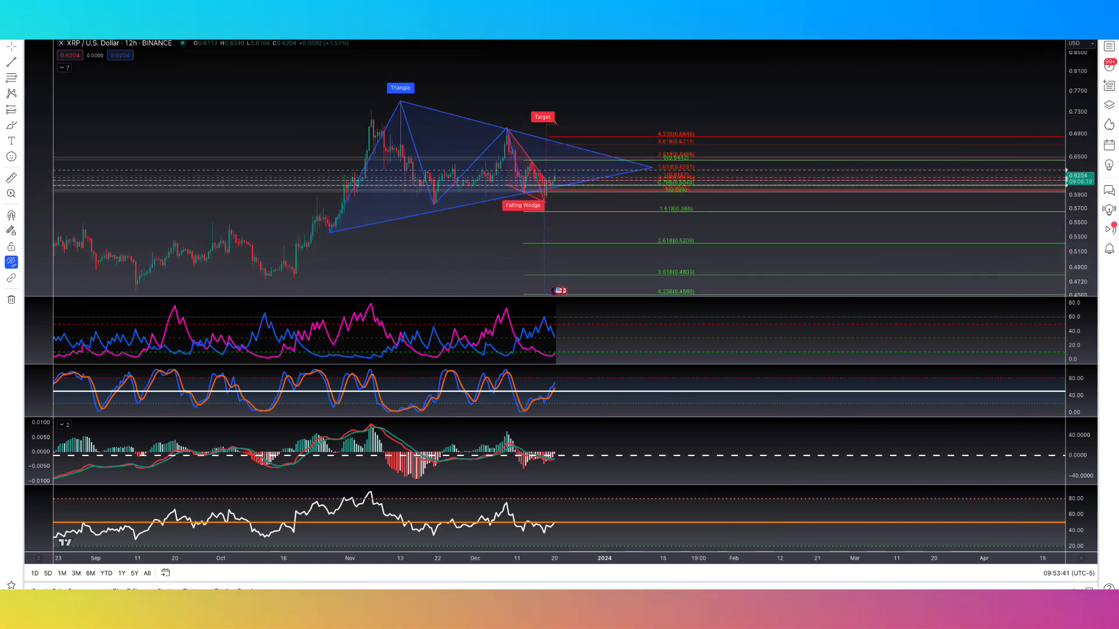
Switch XRP to the daily timeframe and zoom out to show history back to 2019
left_click(35, 573)
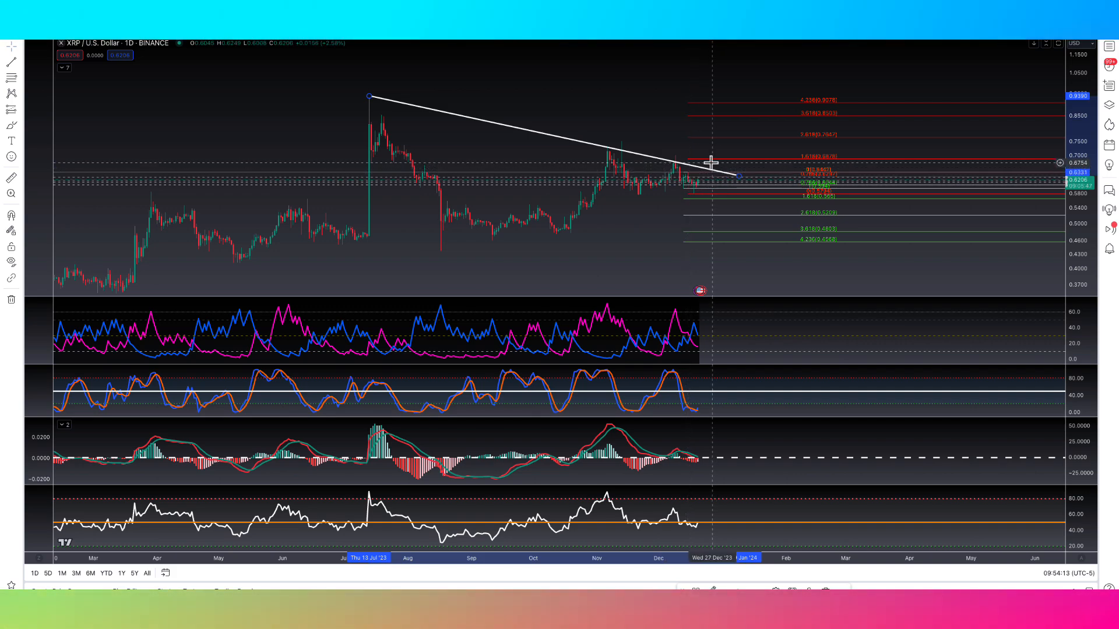
scroll("down", 3)
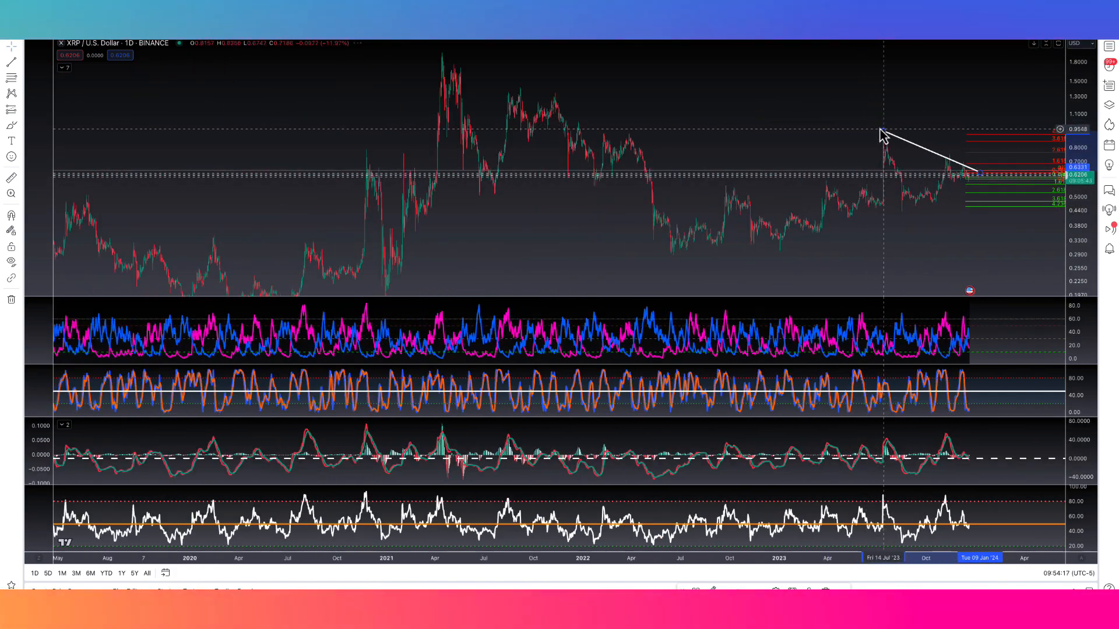
left_click_drag(885, 136, 428, 53)
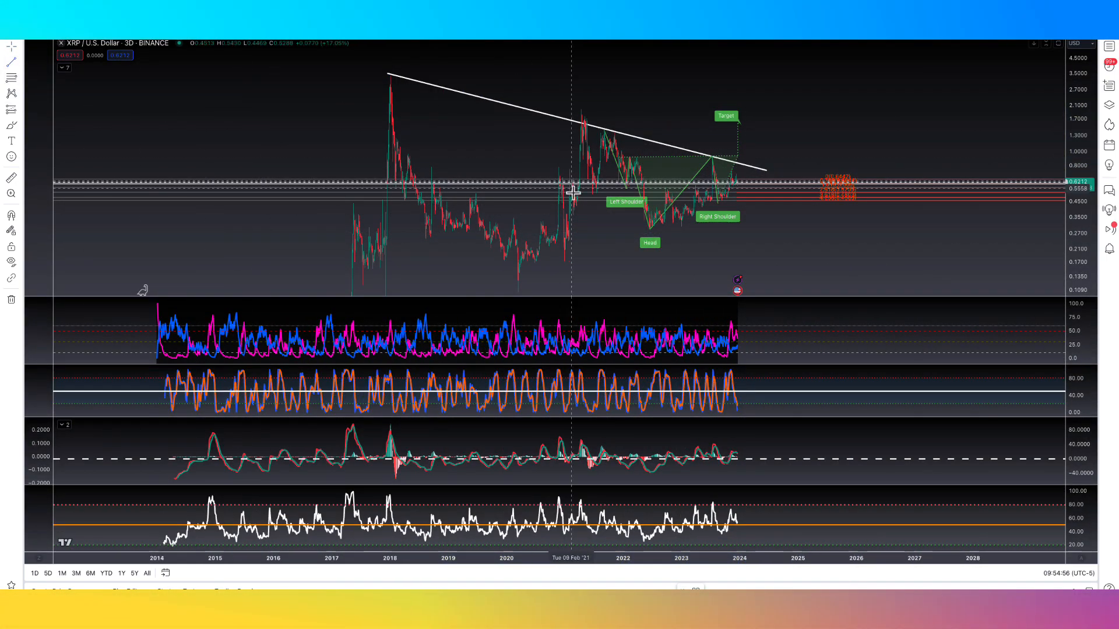
Draw a rising trendline from the November 2022 low to the descending upper line
left_click_drag(674, 227, 770, 170)
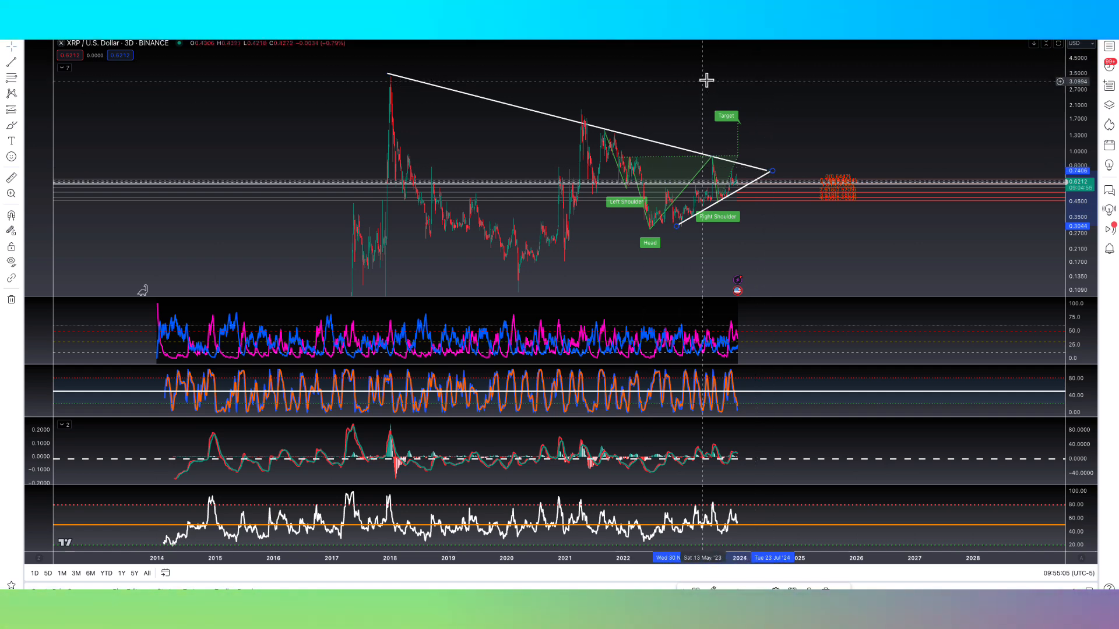
mouse_move(706, 71)
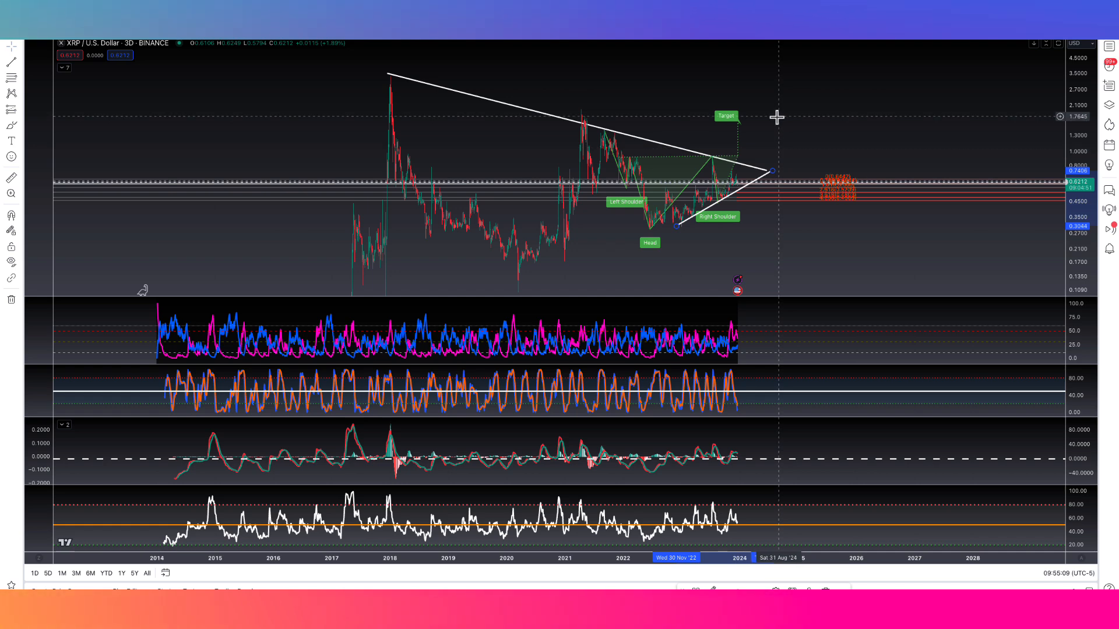
mouse_move(742, 193)
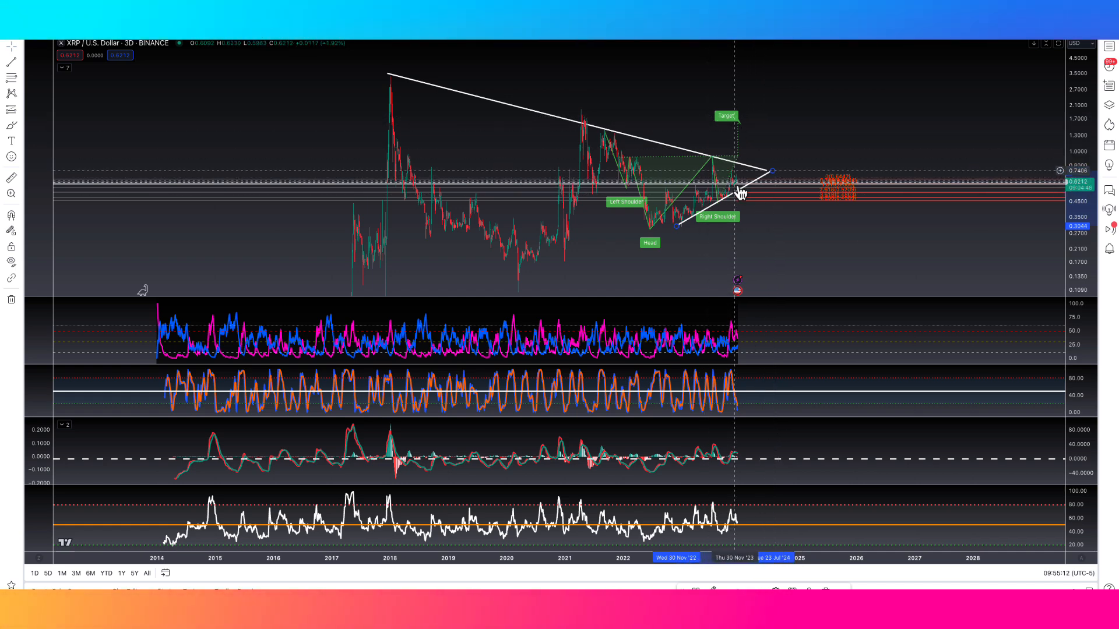